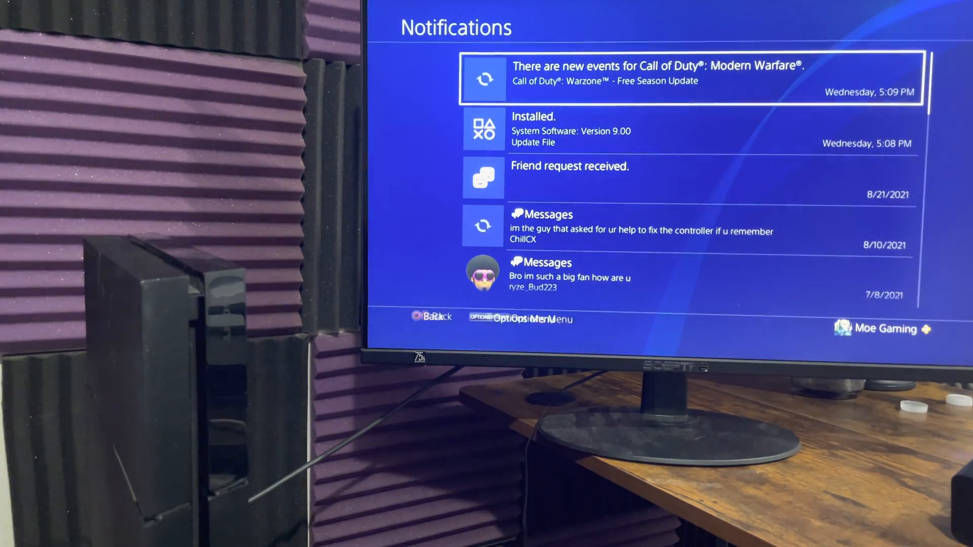
- Bring up the Quick Menu power options: Rest Mode, Turn Off, Restart PS4
key(down)
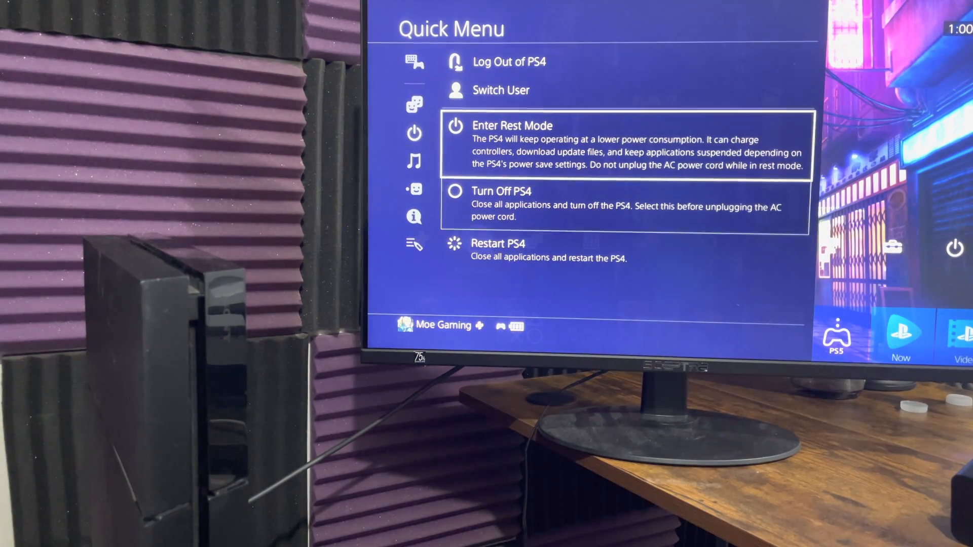
click(498, 190)
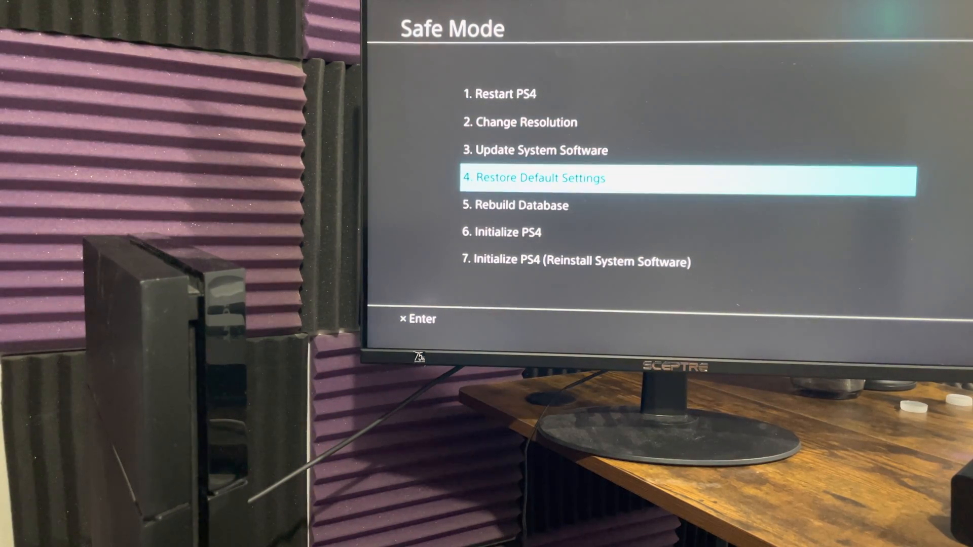
- Select 3. Update System Software in Safe Mode to reveal its update choices
key(Down)
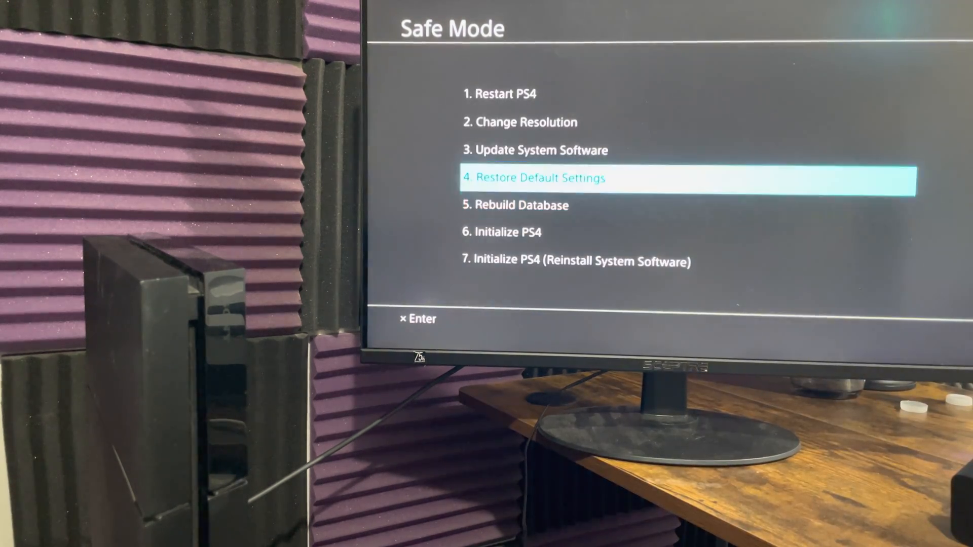
key(Up)
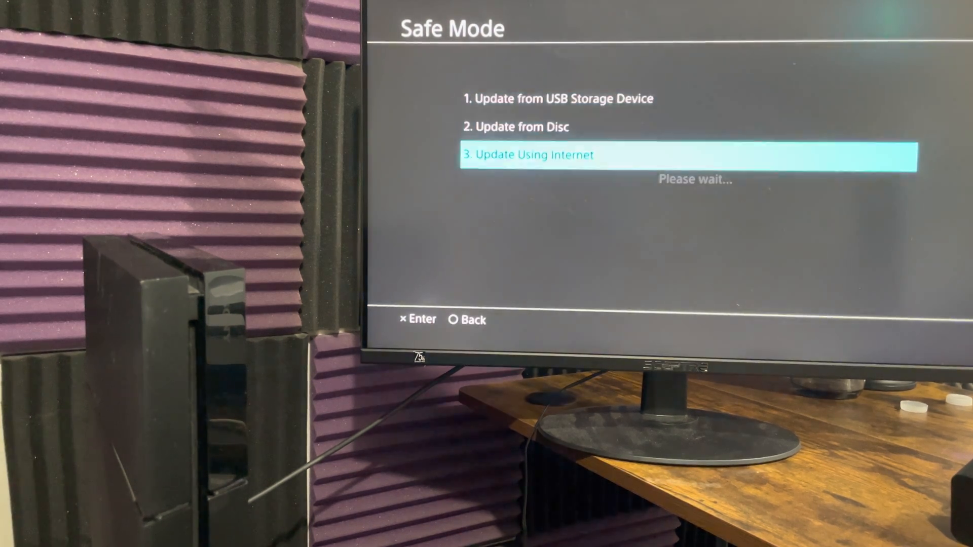
- Choose Update Using Internet and wait for the update check to finish
click(527, 154)
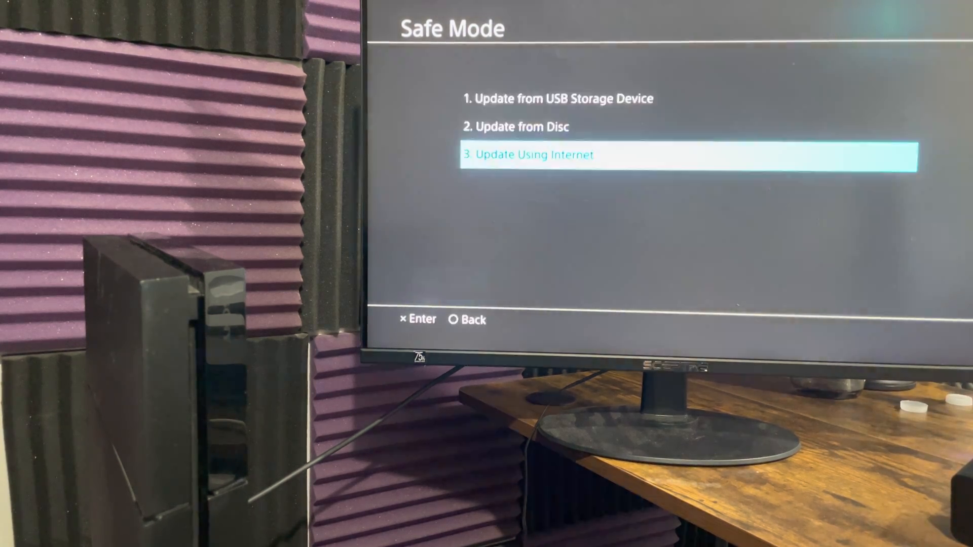
- Highlight 7. Initialize PS4 (Reinstall System Software) on the main Safe Mode list
key(Up)
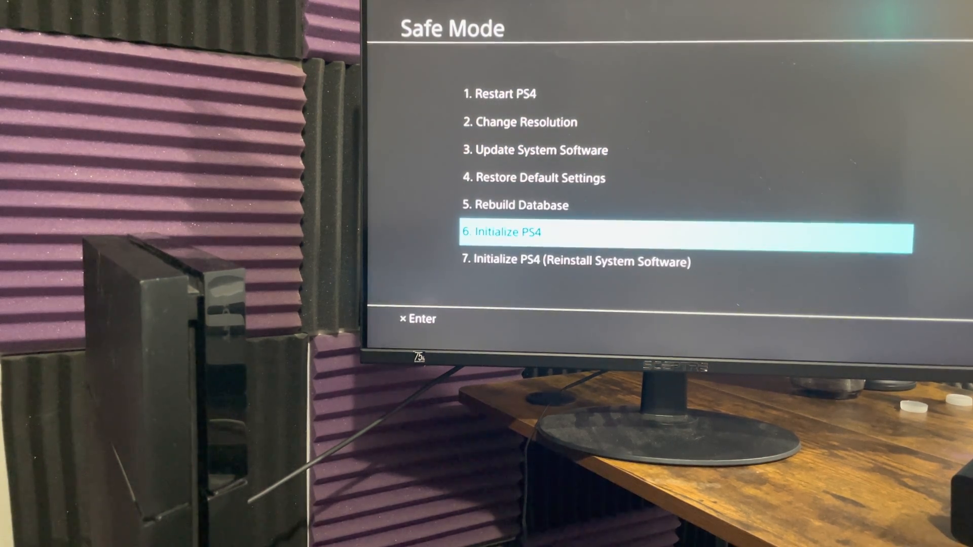
key(down)
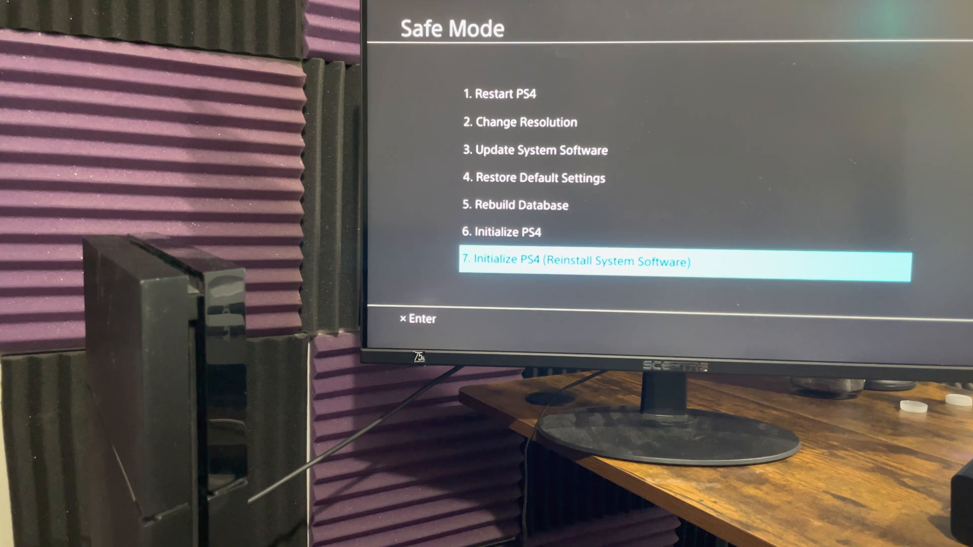